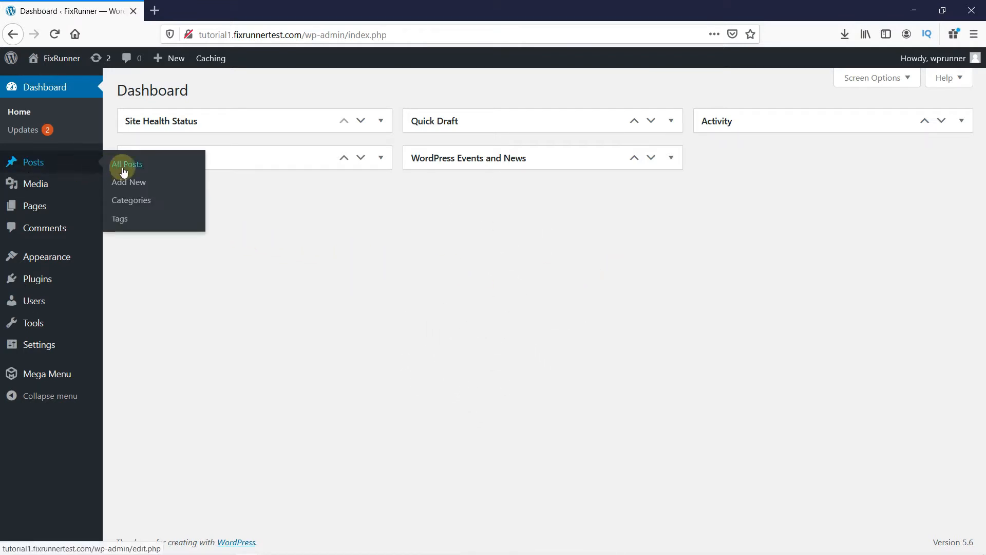
# Go to All Posts and start opening the Hello world! post for editing
pyautogui.click(126, 164)
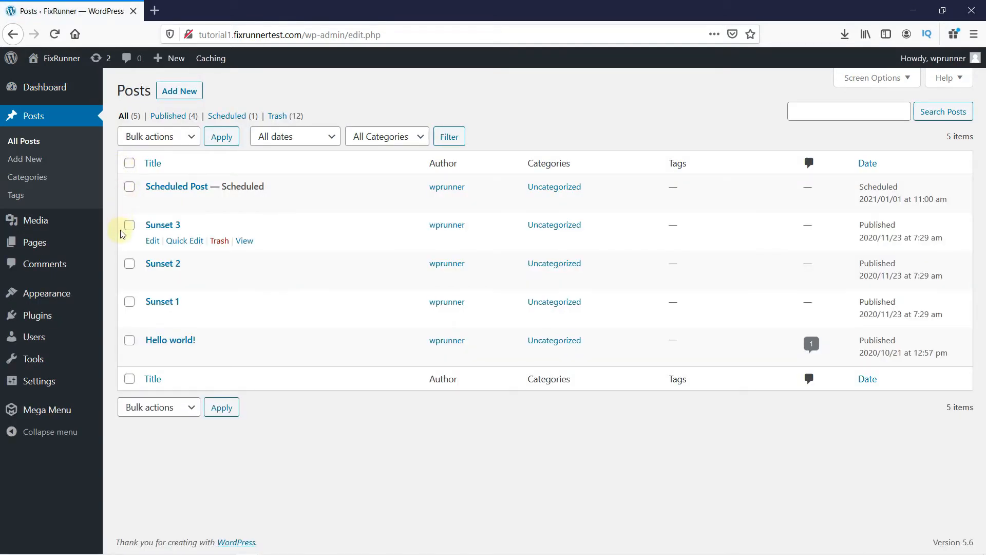
pyautogui.moveTo(174, 353)
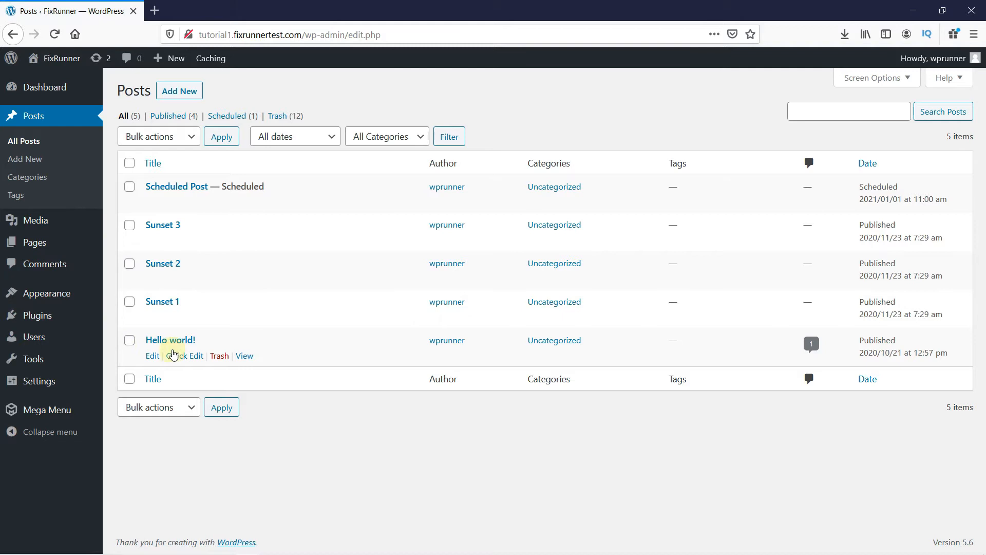
pyautogui.click(152, 355)
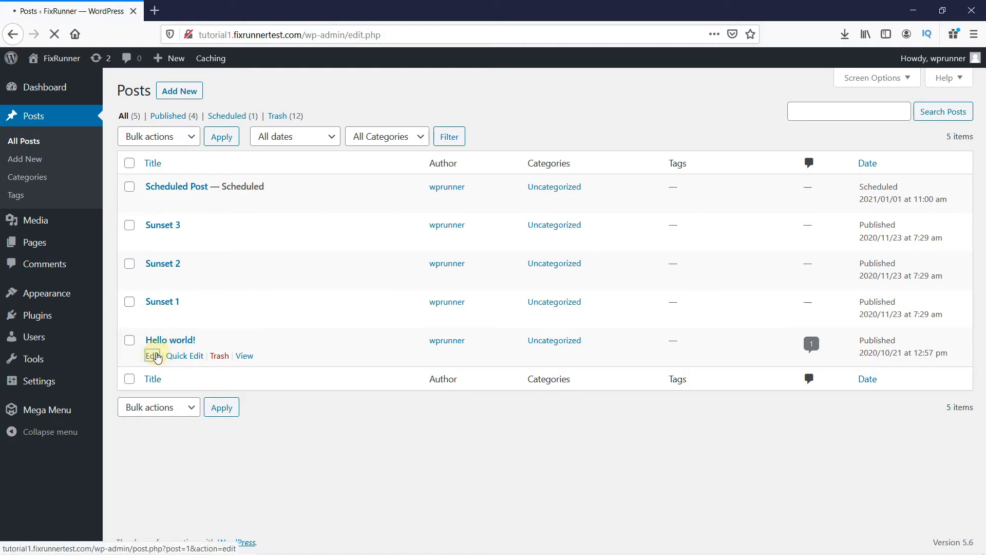
# Bring up the Hello world! post in the editor via its Edit link
pyautogui.click(150, 356)
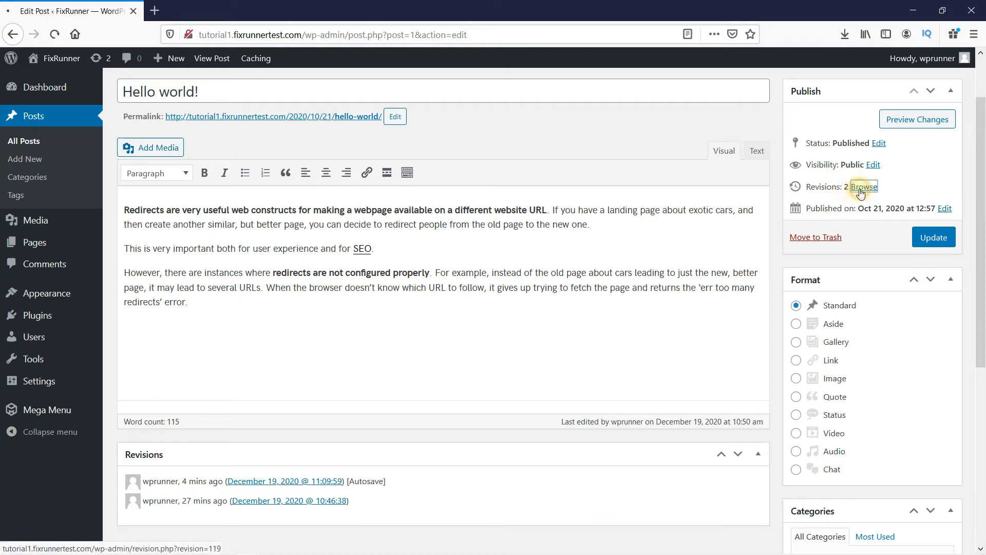
# Browse revisions, slide back to the 10:46 revision, then return to the 11:09 autosave
pyautogui.click(864, 187)
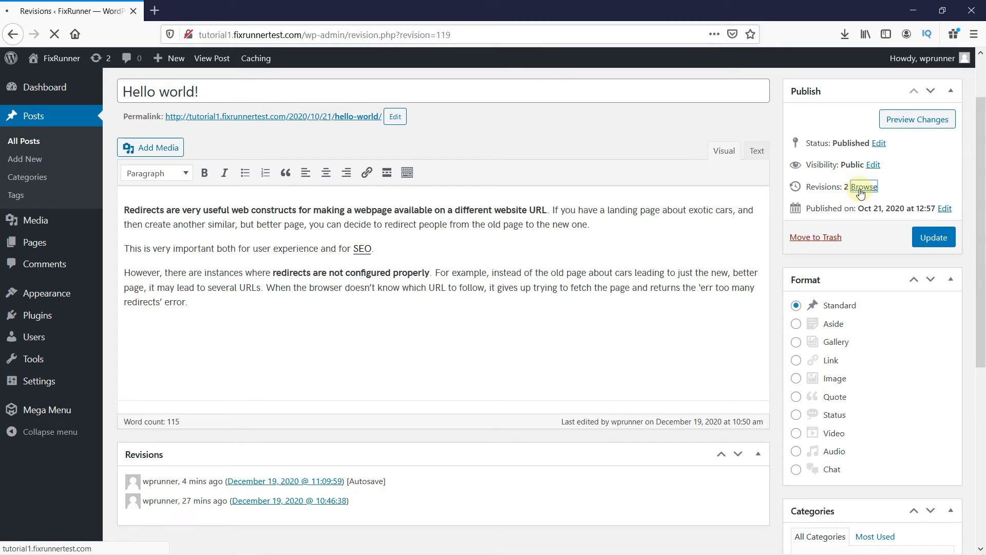
pyautogui.click(863, 187)
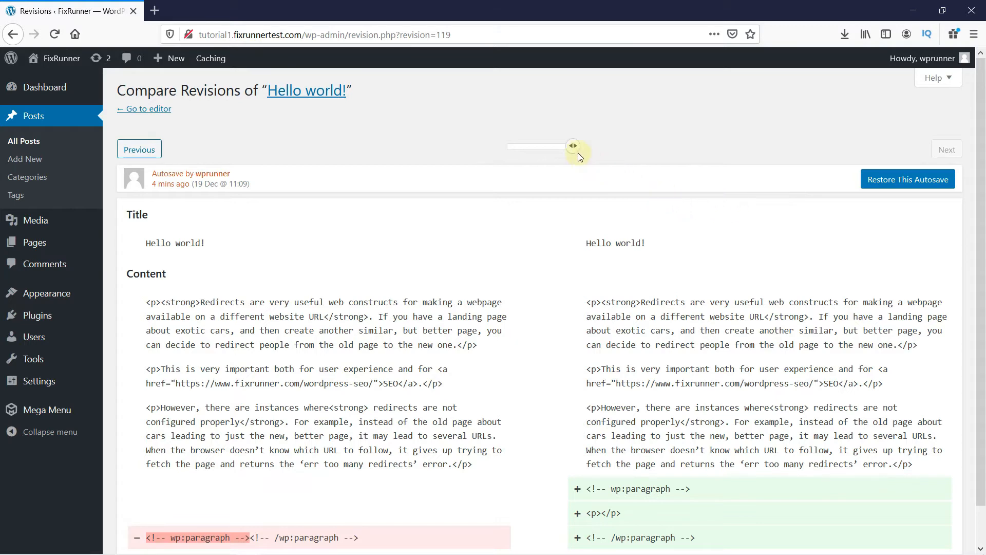
pyautogui.moveTo(573, 144); pyautogui.dragTo(509, 145)
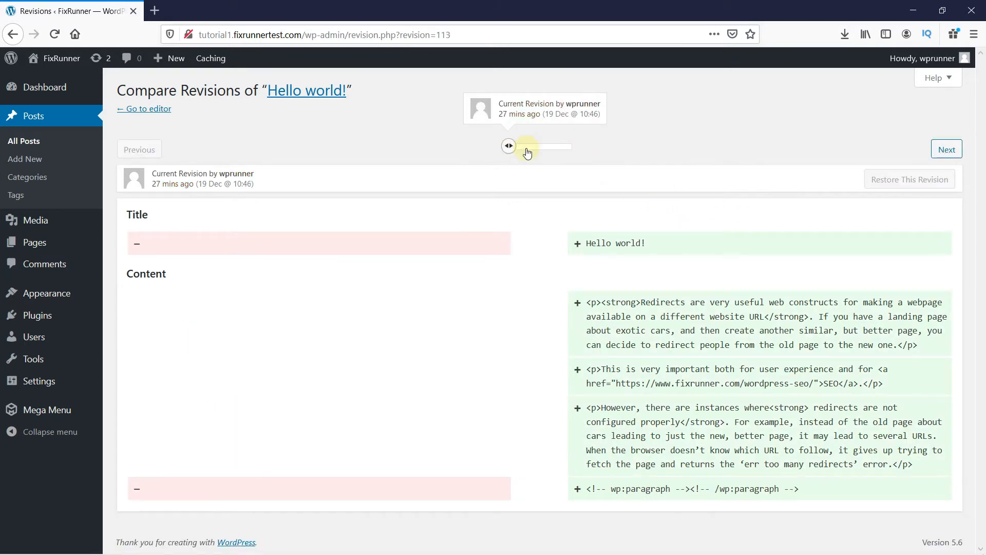
pyautogui.moveTo(527, 145); pyautogui.dragTo(509, 145)
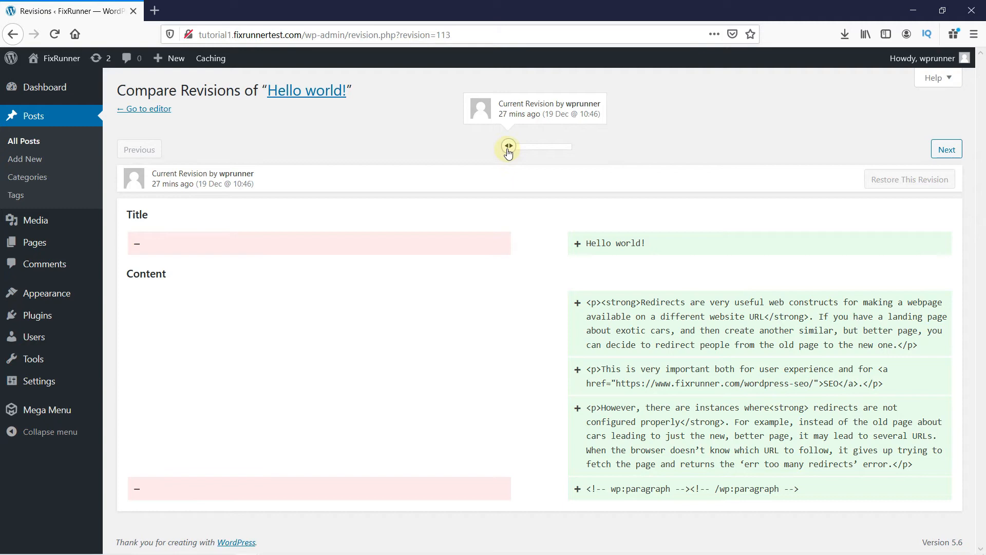
pyautogui.moveTo(508, 146); pyautogui.dragTo(572, 146)
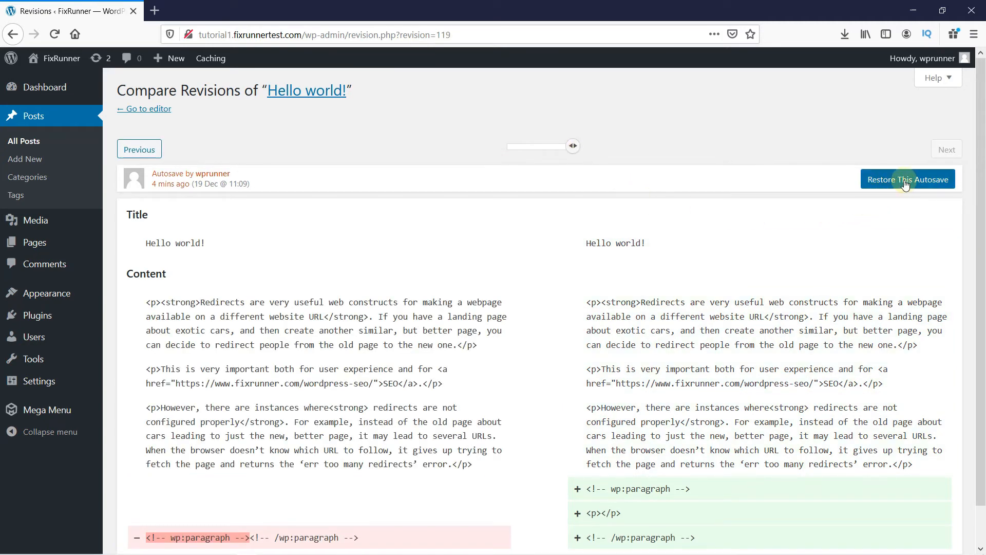
# Restore the post to the December 19, 2020 11:09:59 autosave via Restore This Autosave
pyautogui.click(907, 179)
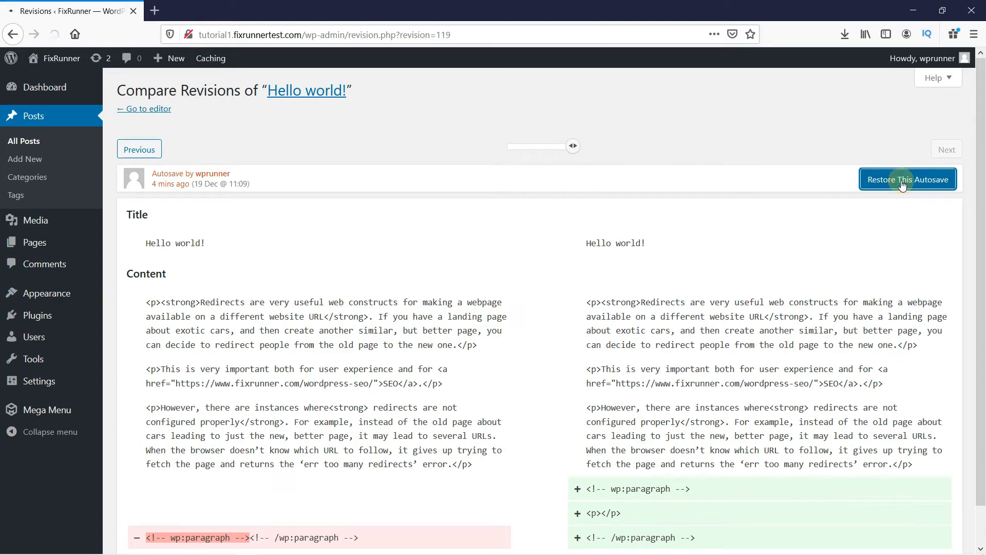
pyautogui.click(907, 179)
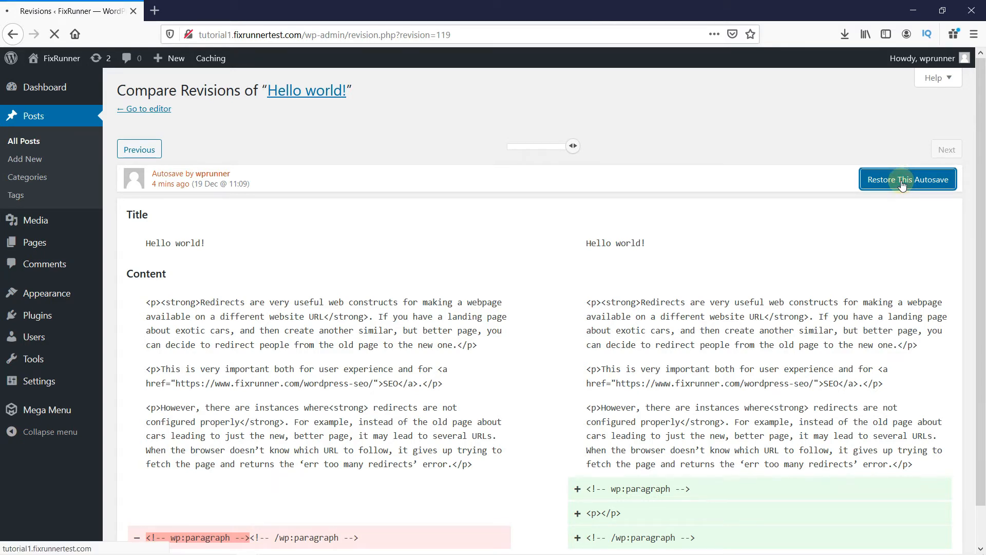
pyautogui.click(907, 179)
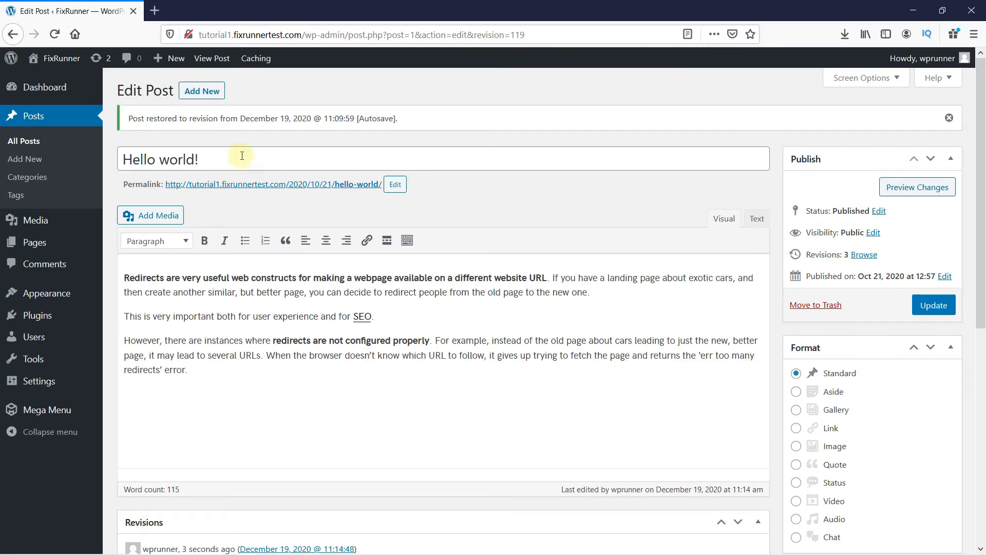
pyautogui.moveTo(286, 143)
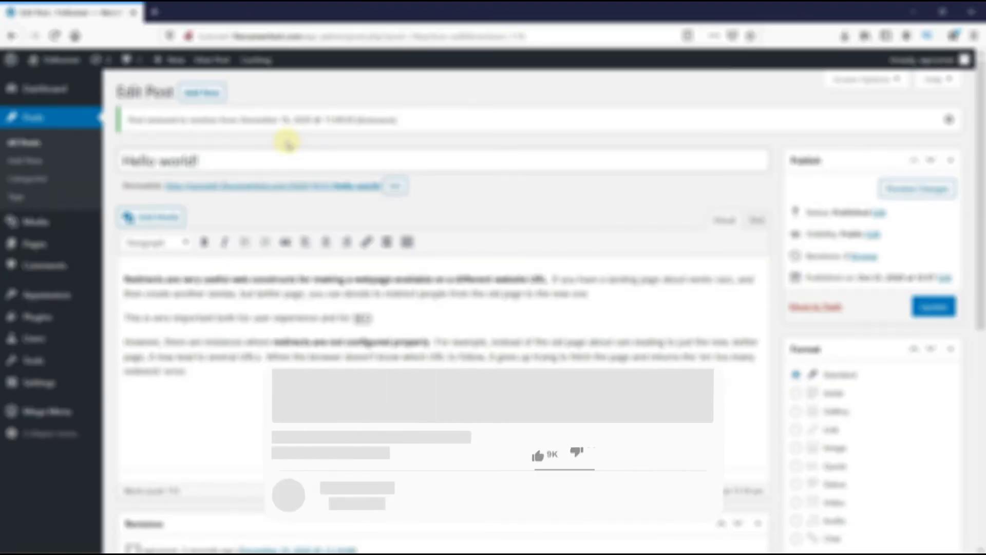
pyautogui.click(422, 444)
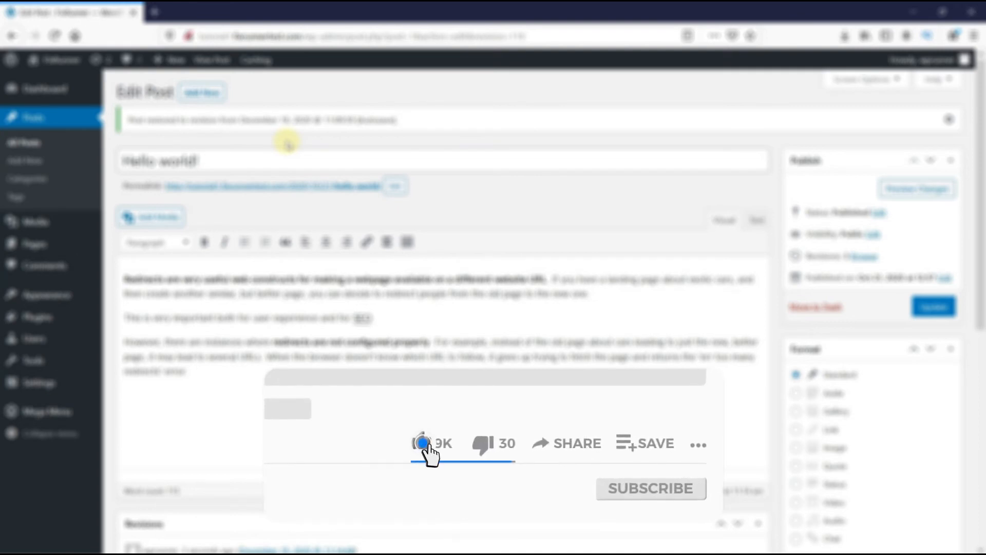
pyautogui.click(421, 444)
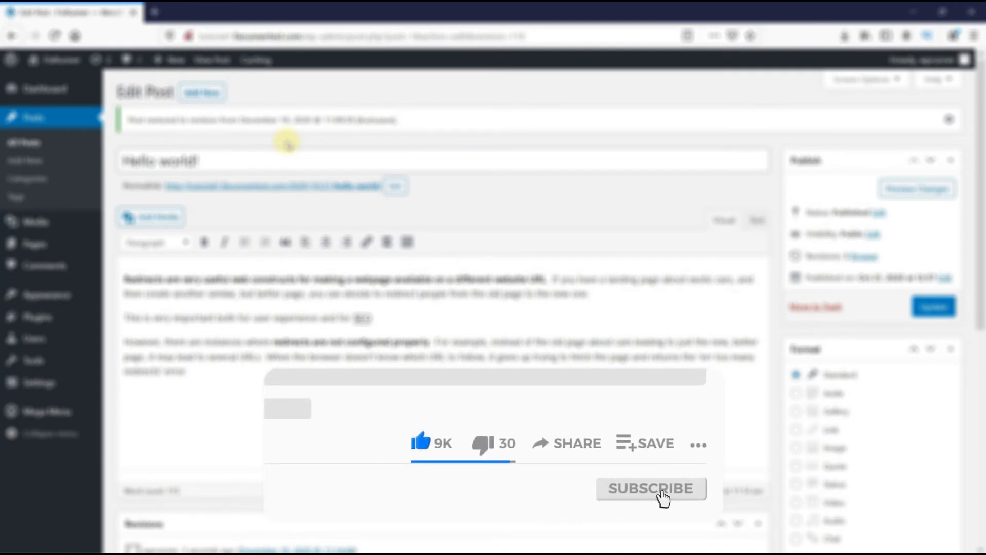
pyautogui.click(651, 488)
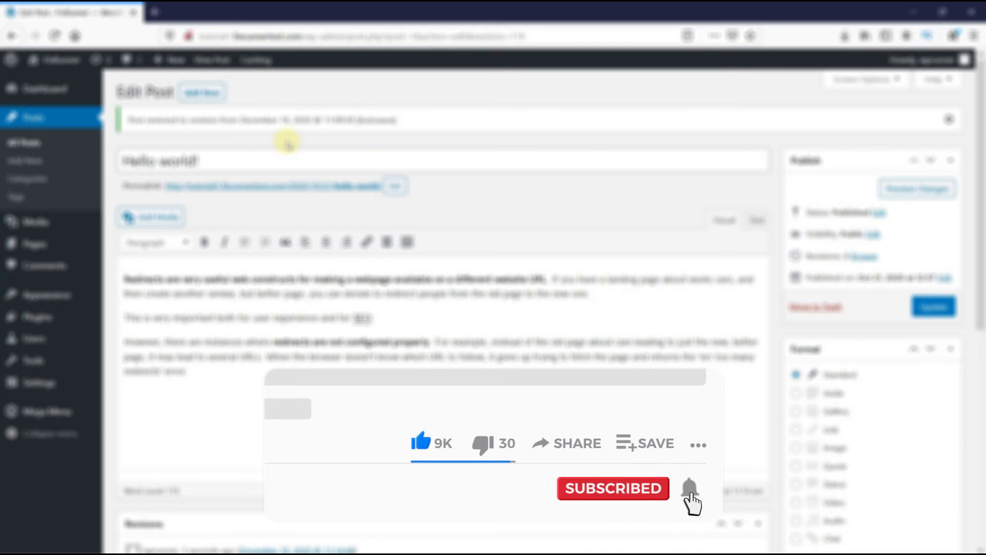
pyautogui.click(690, 488)
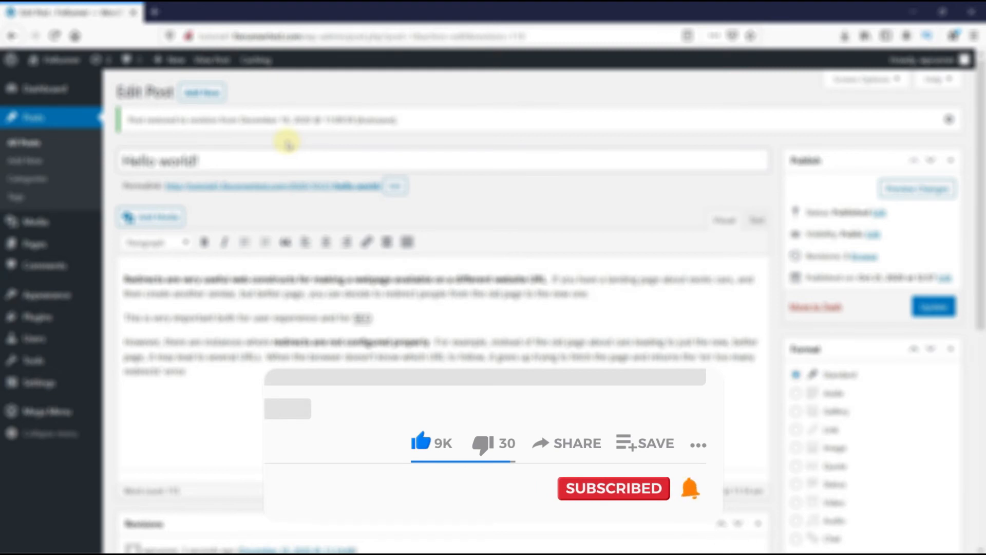